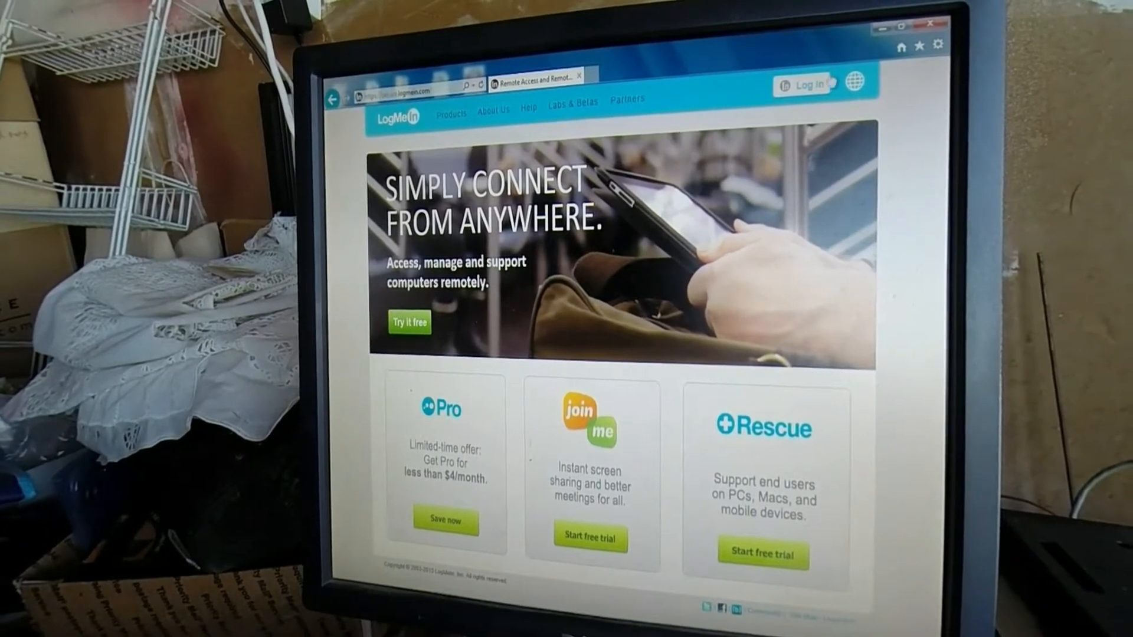
Step: Go to the account log-in page from the LogMeIn home page
left_click(807, 85)
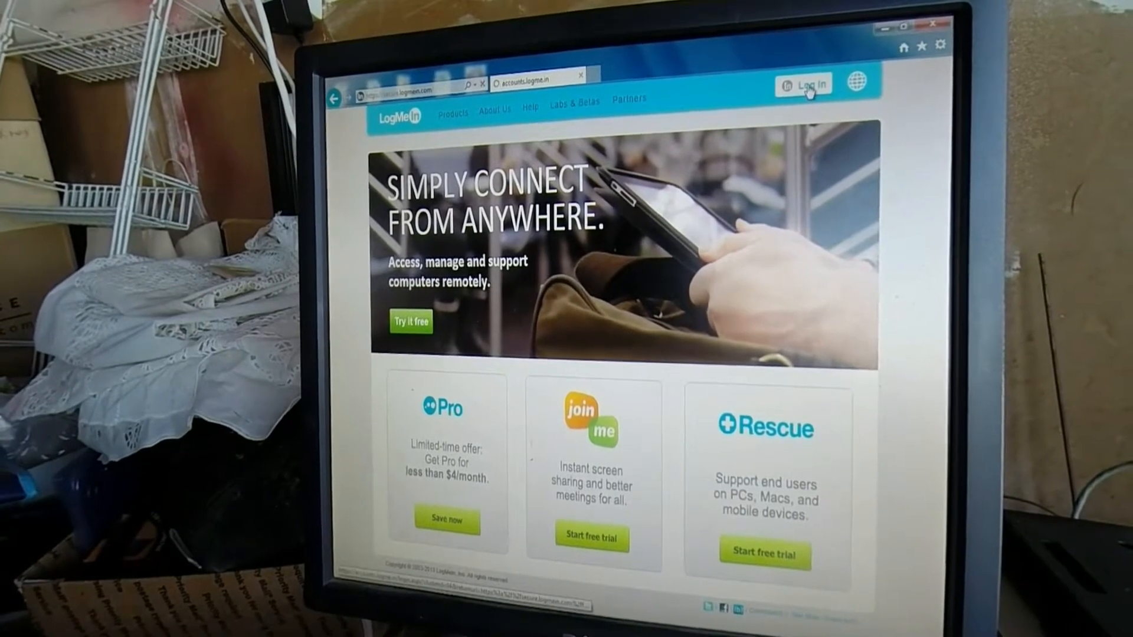
left_click(808, 85)
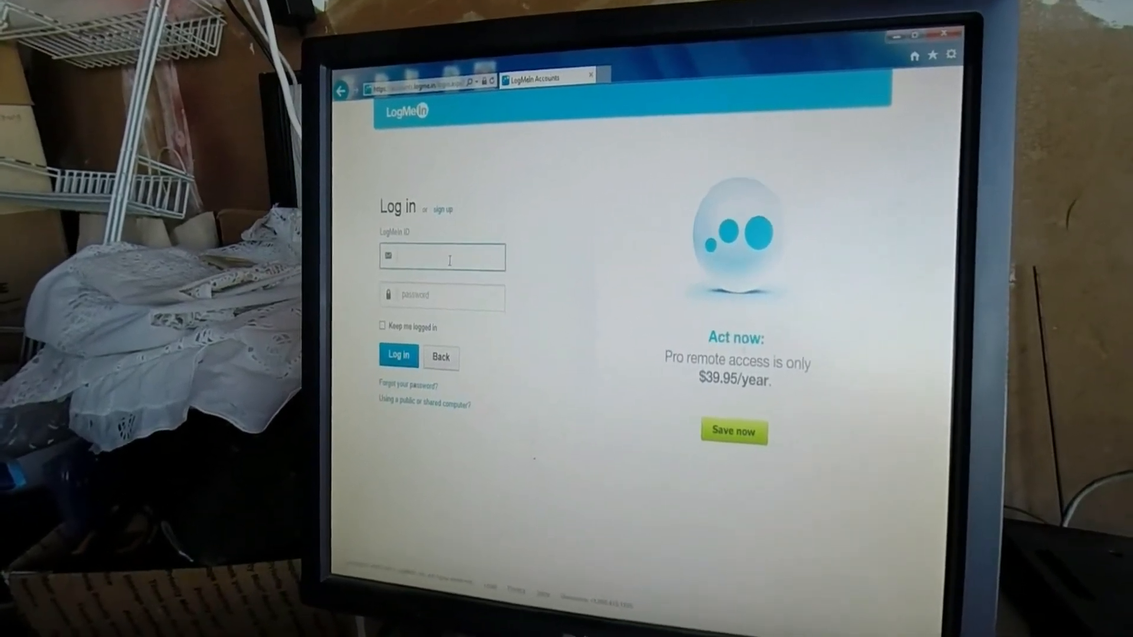
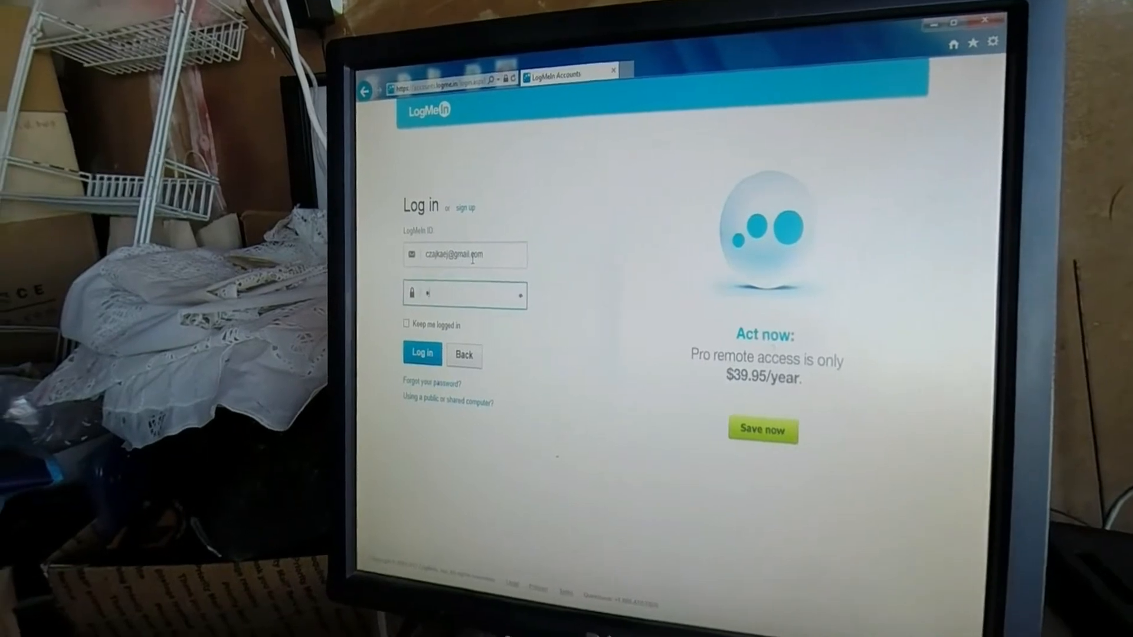
type("password")
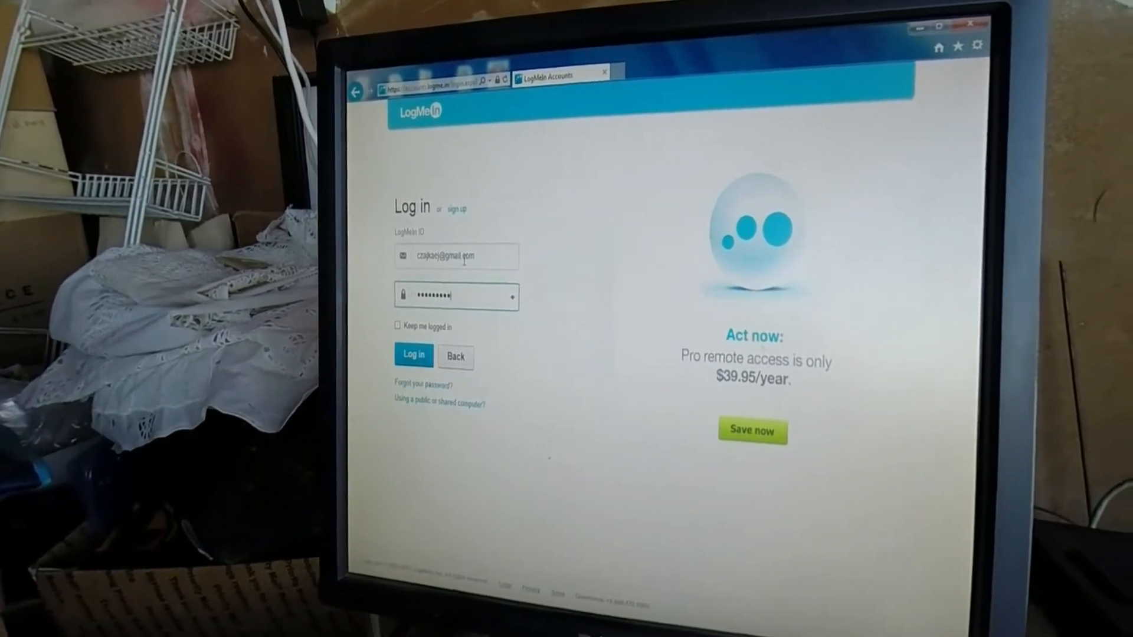
left_click(413, 356)
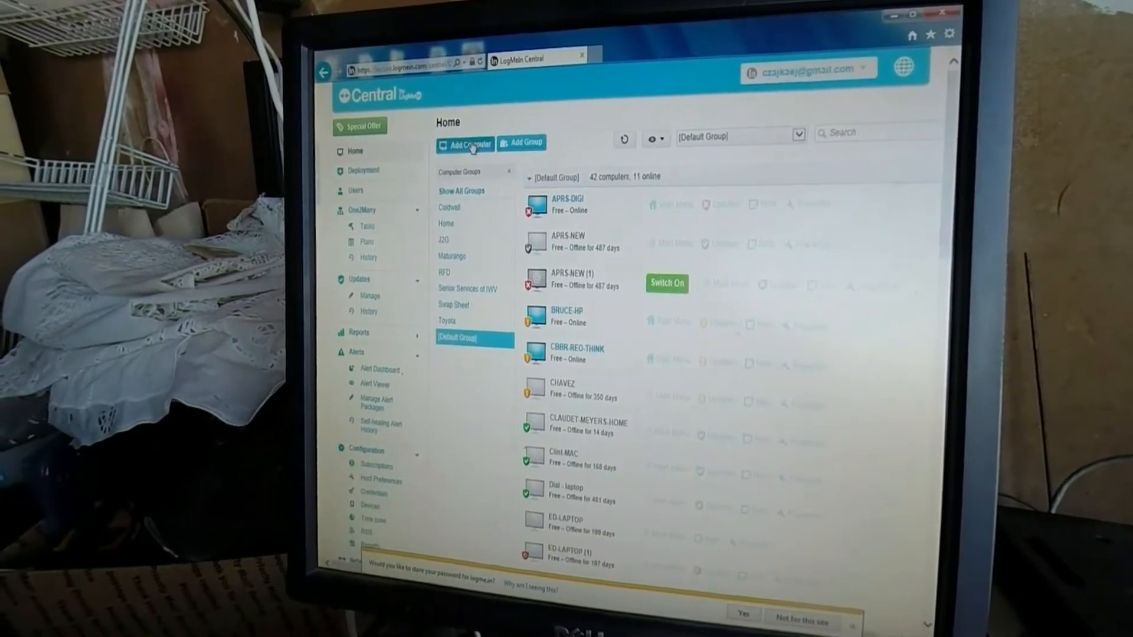
Step: Add this computer under the LogMeIn Free subscription and download the installer
left_click(465, 144)
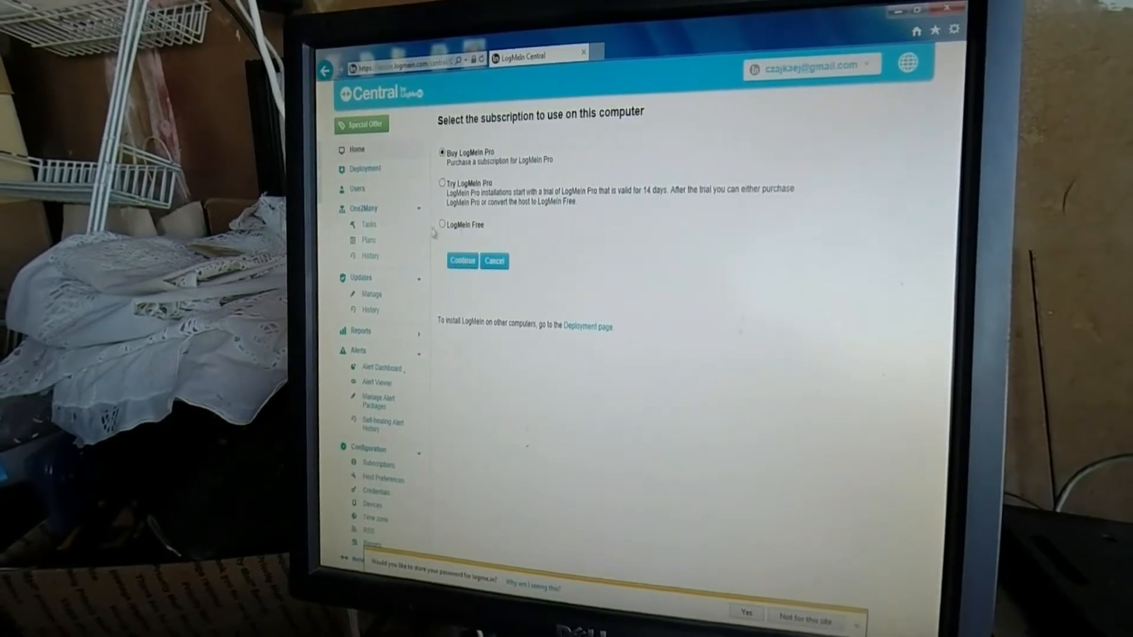
left_click(442, 224)
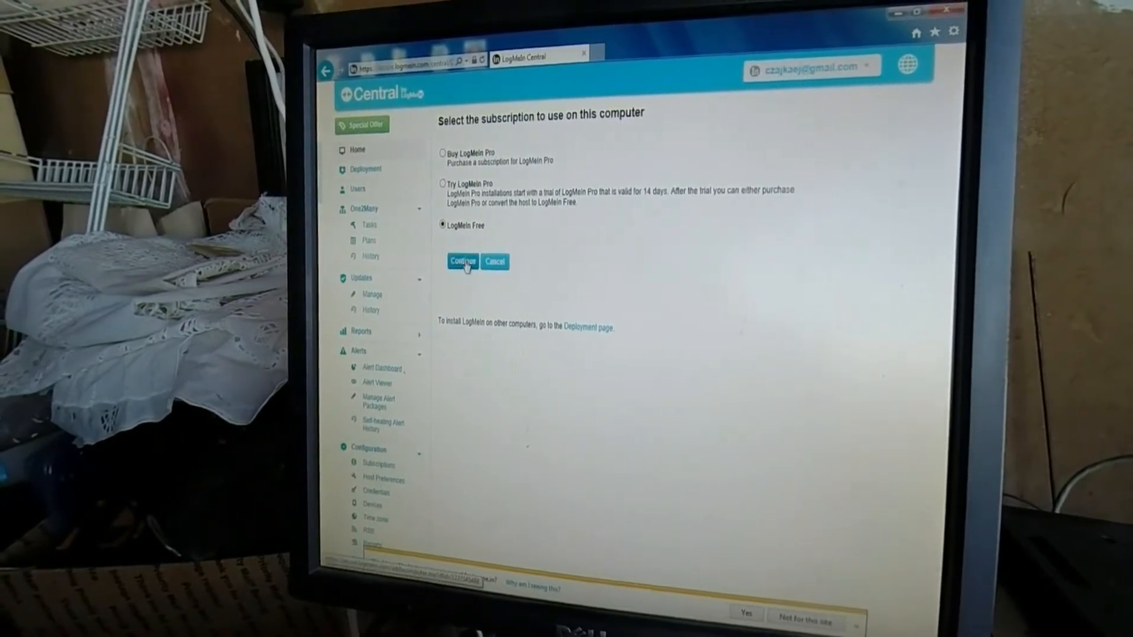
left_click(462, 261)
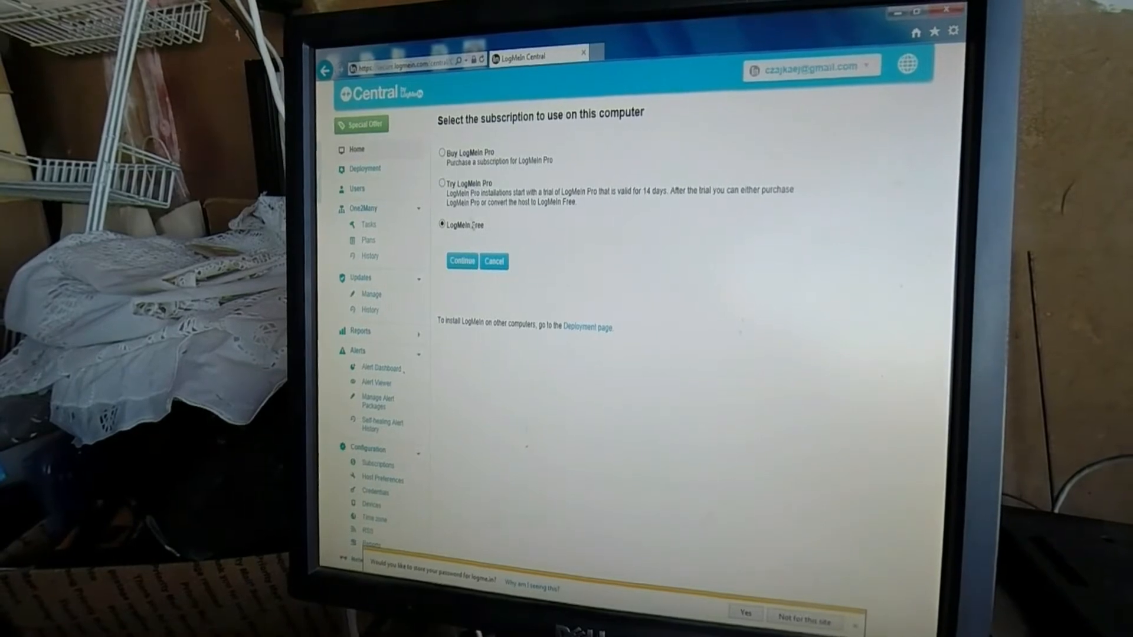
left_click(462, 260)
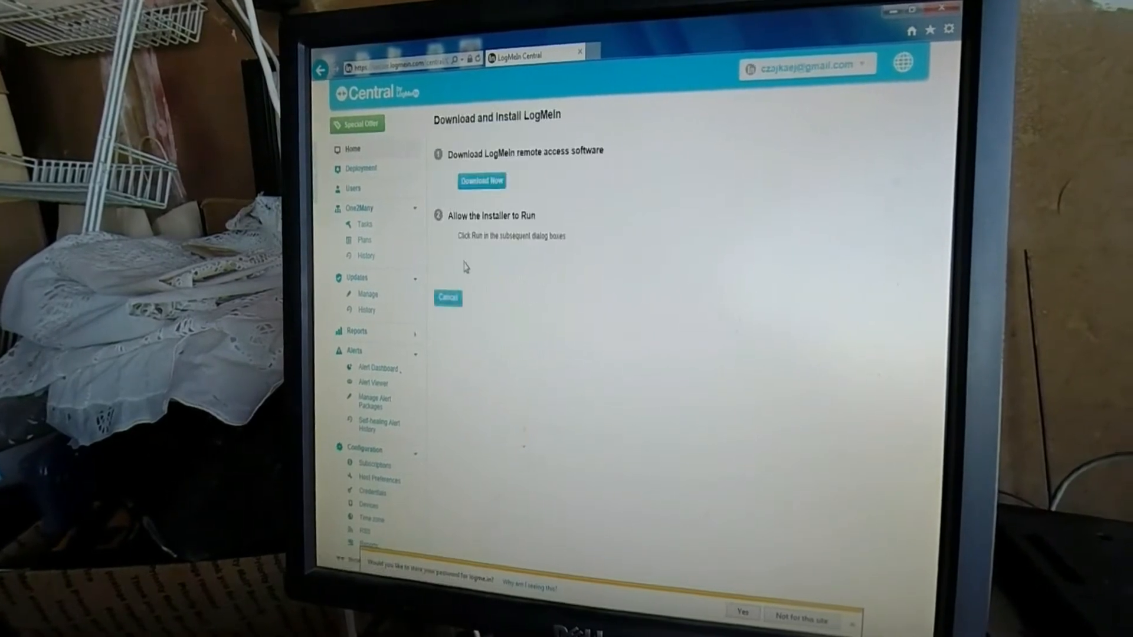
left_click(480, 181)
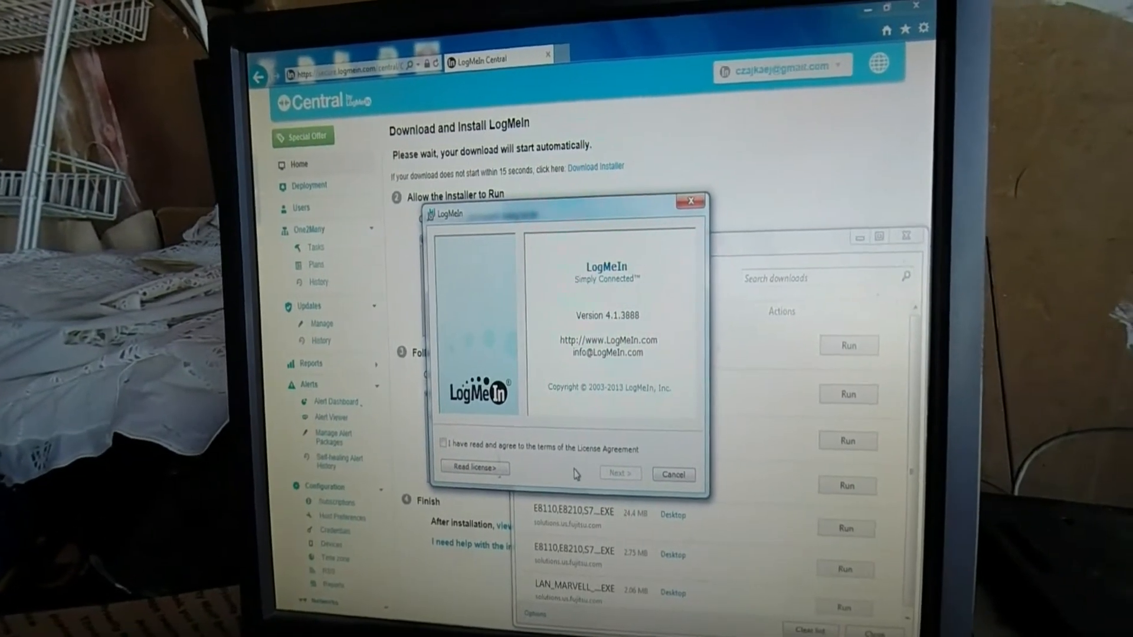
Step: Accept the license agreement and continue to the account attachment step
left_click(444, 448)
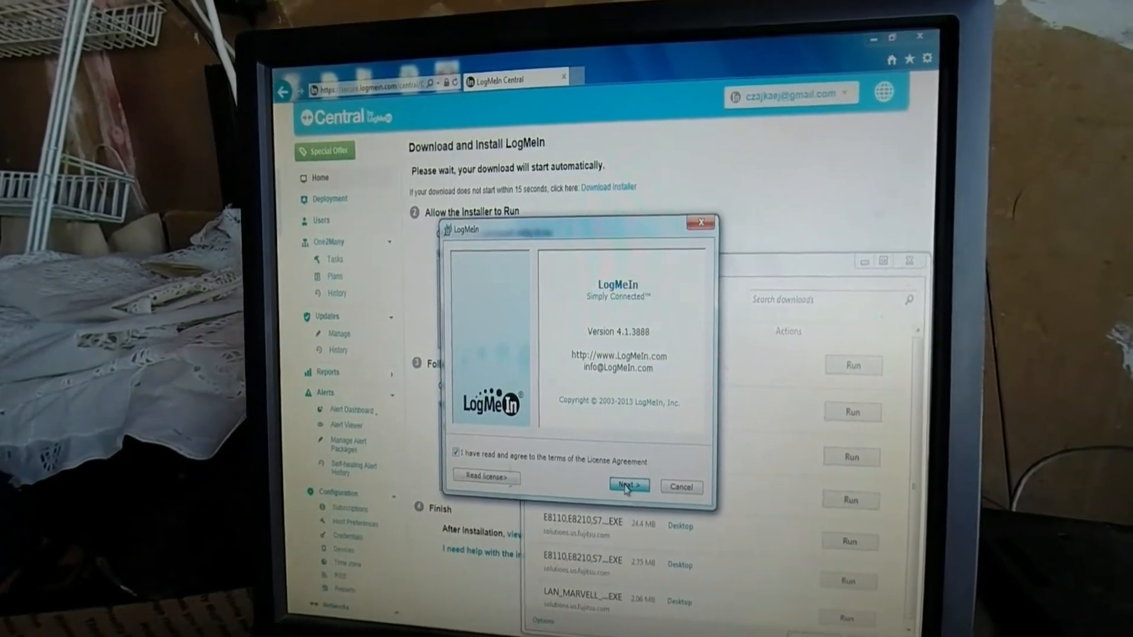
left_click(627, 484)
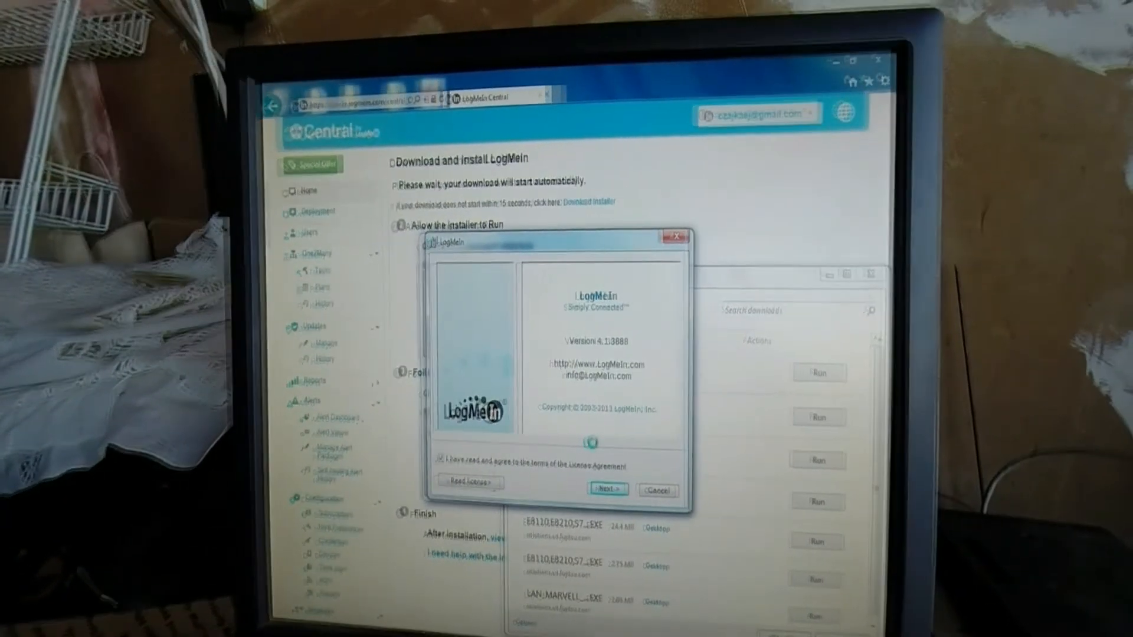
left_click(607, 489)
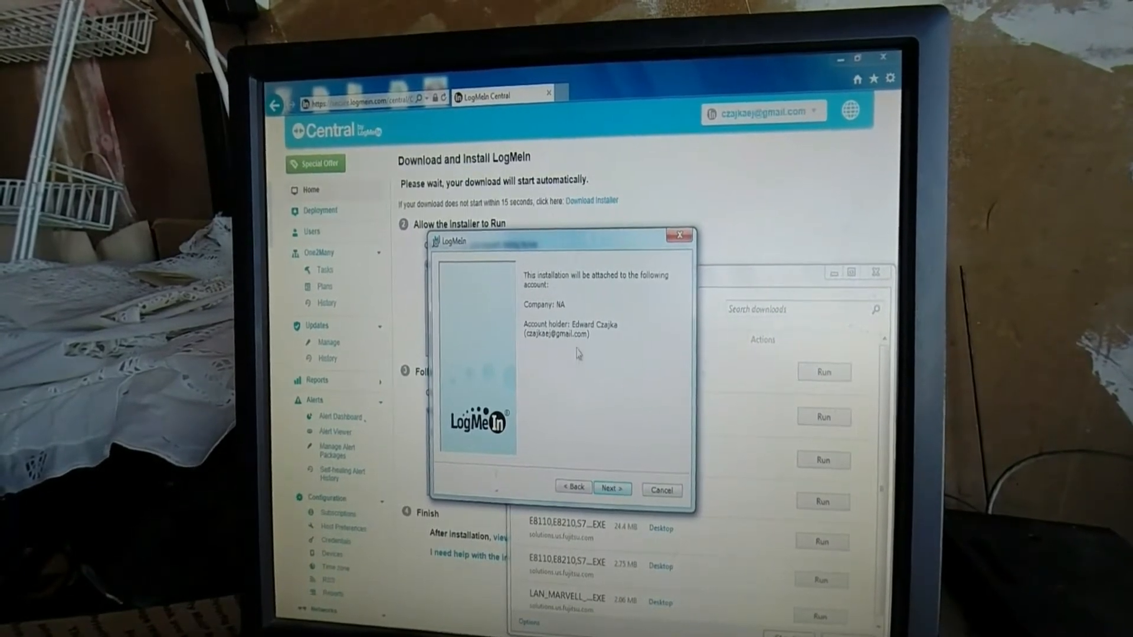
Step: Confirm the account attachment and choose the Custom setup type
left_click(610, 489)
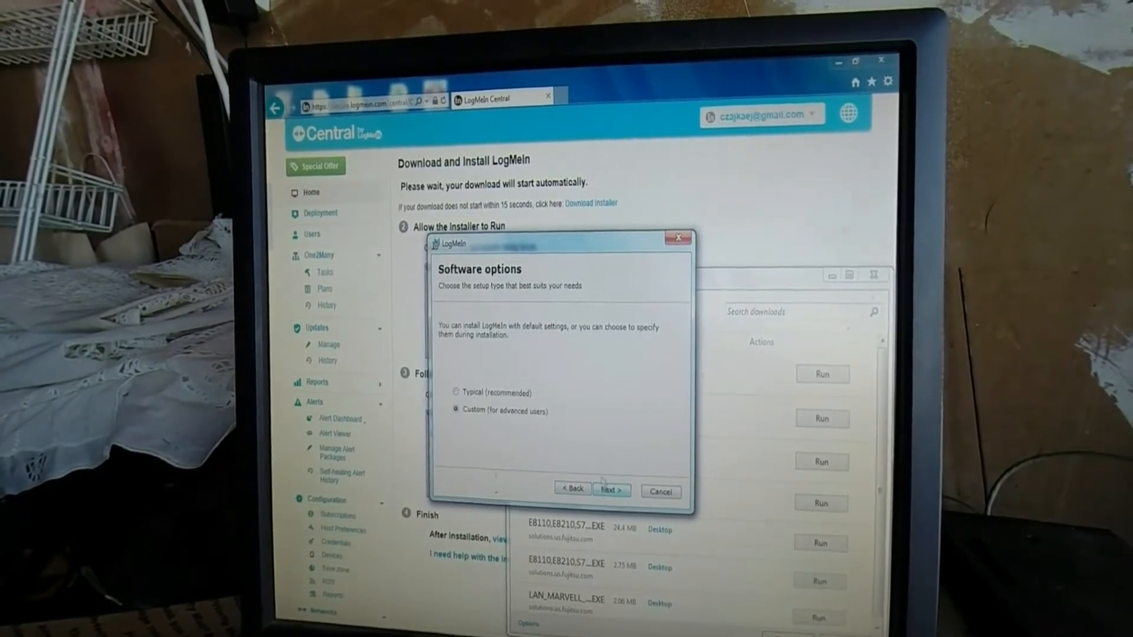
left_click(456, 392)
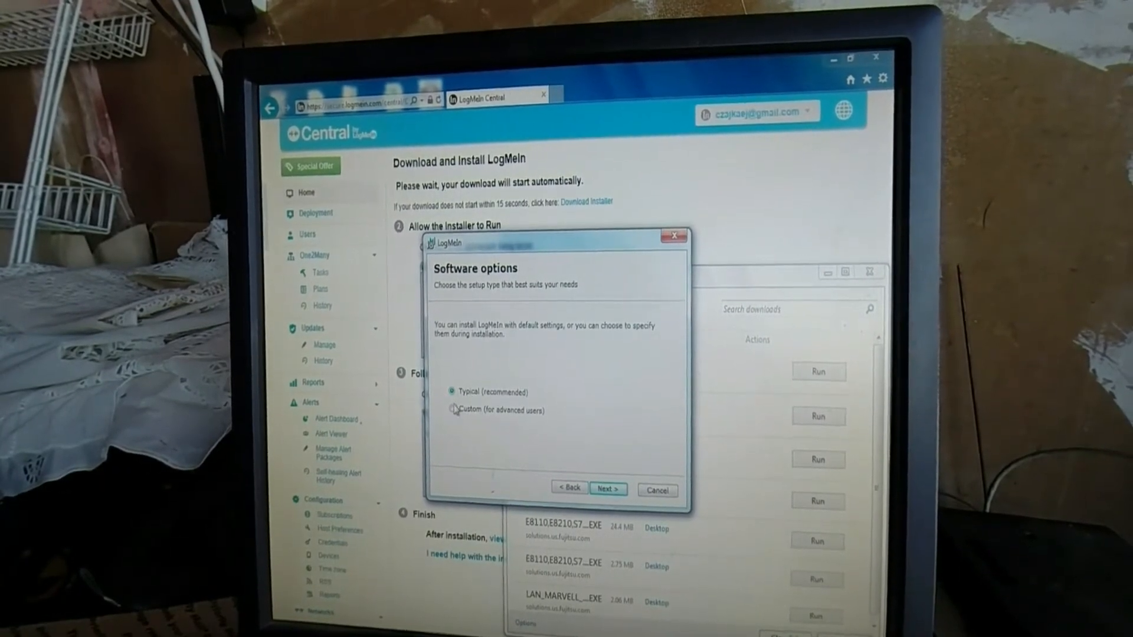
left_click(454, 410)
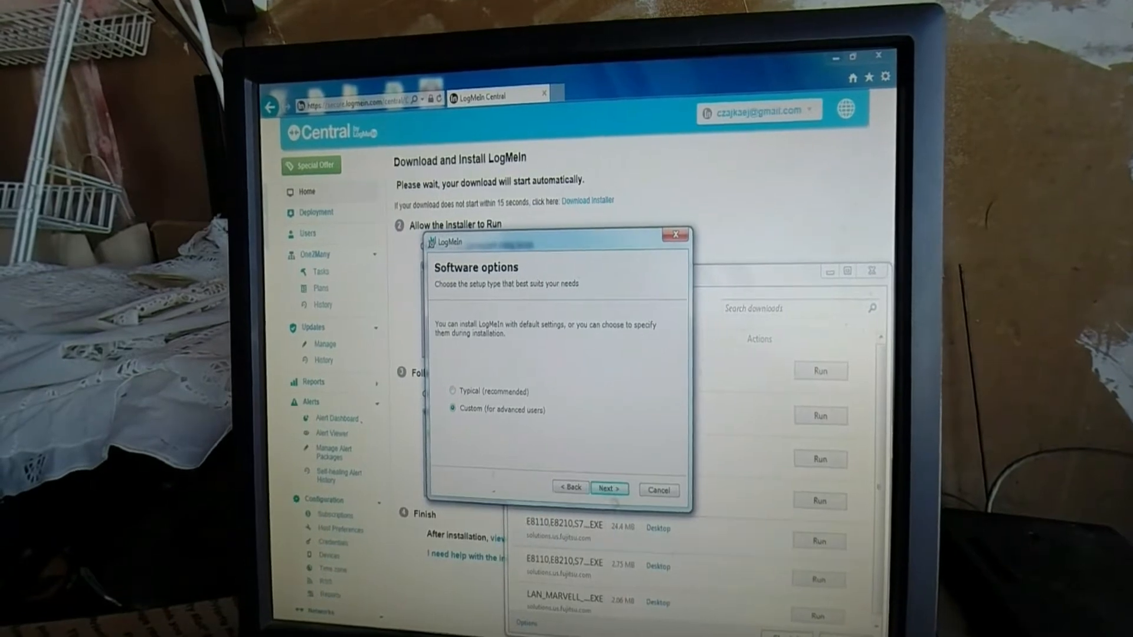
left_click(608, 489)
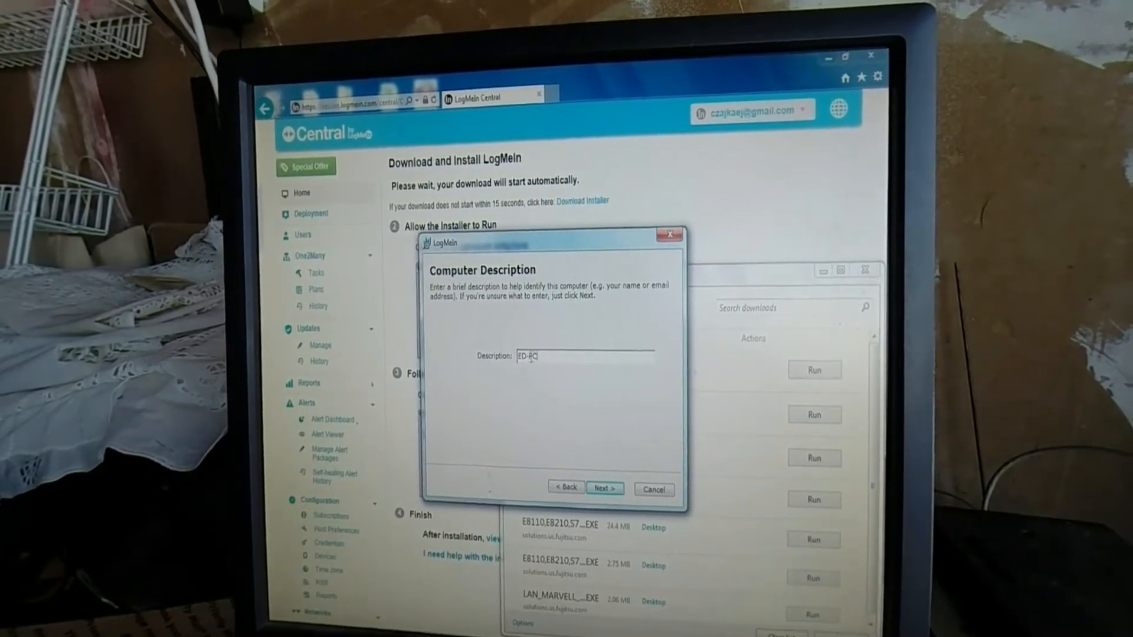
Step: Keep description ED-PC, no proxy and the default install folder, then start installing
left_click(604, 488)
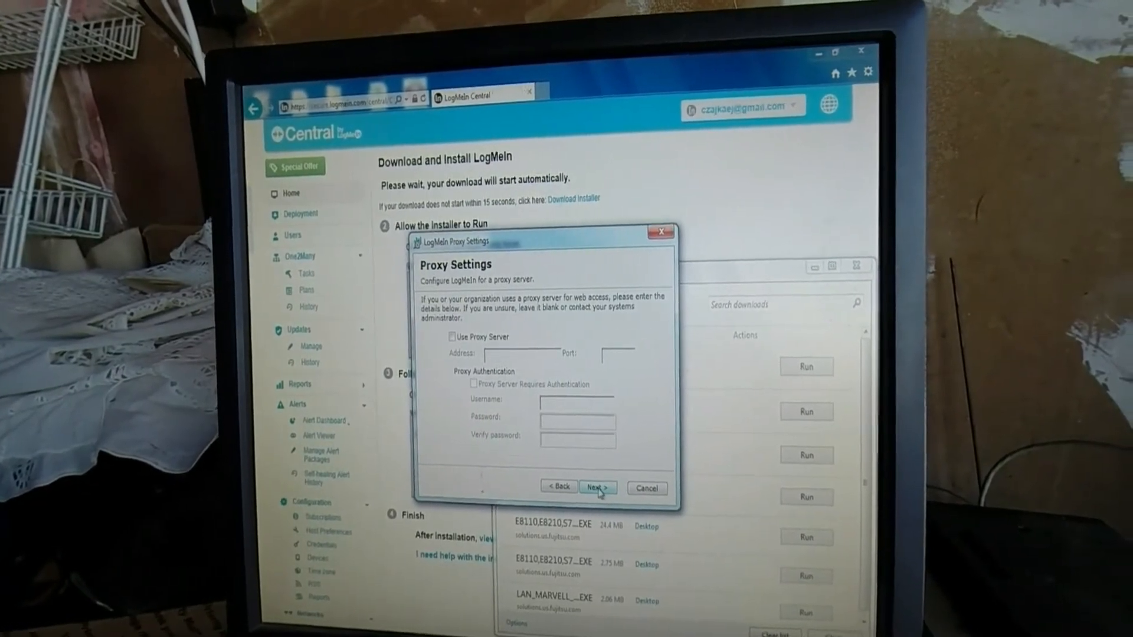
left_click(597, 488)
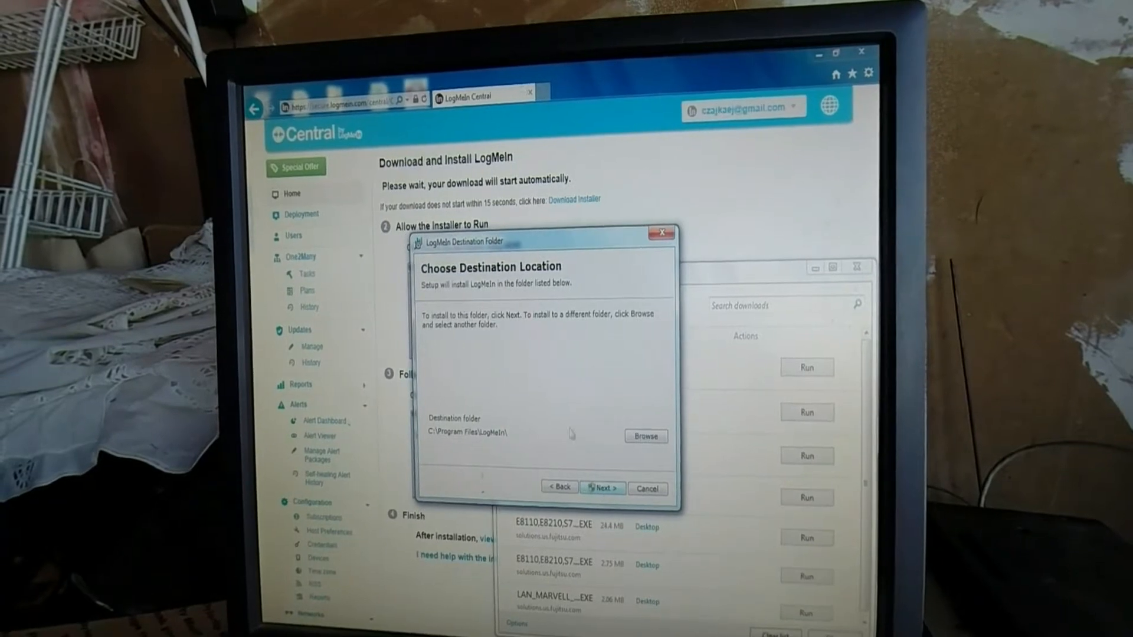
left_click(602, 488)
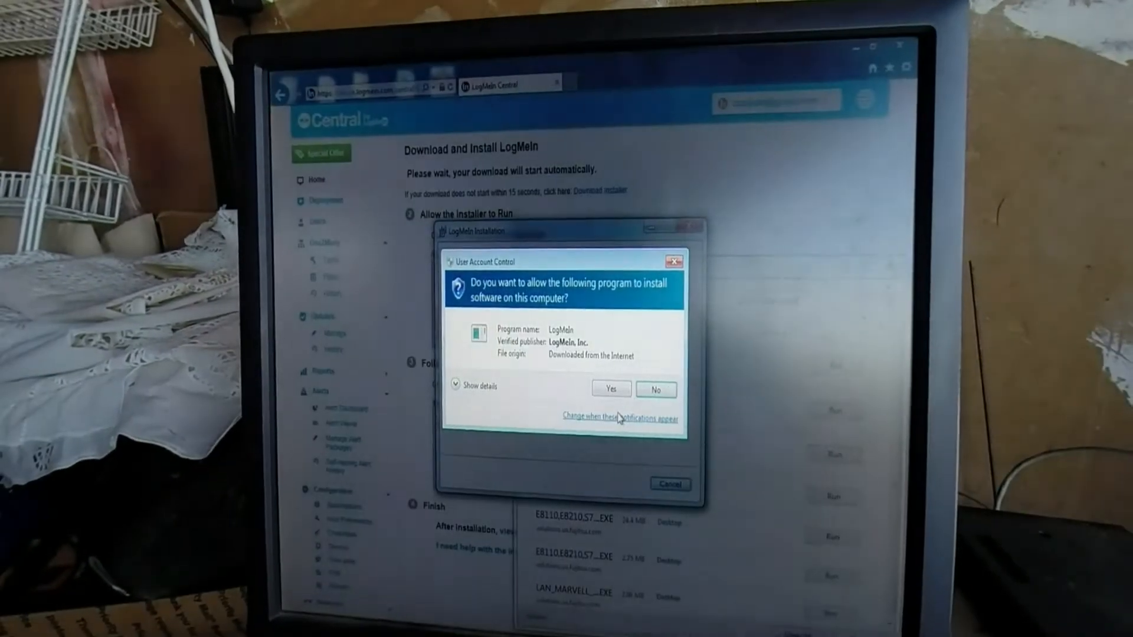
Step: Allow the User Account Control prompt so the installation runs to success
left_click(611, 388)
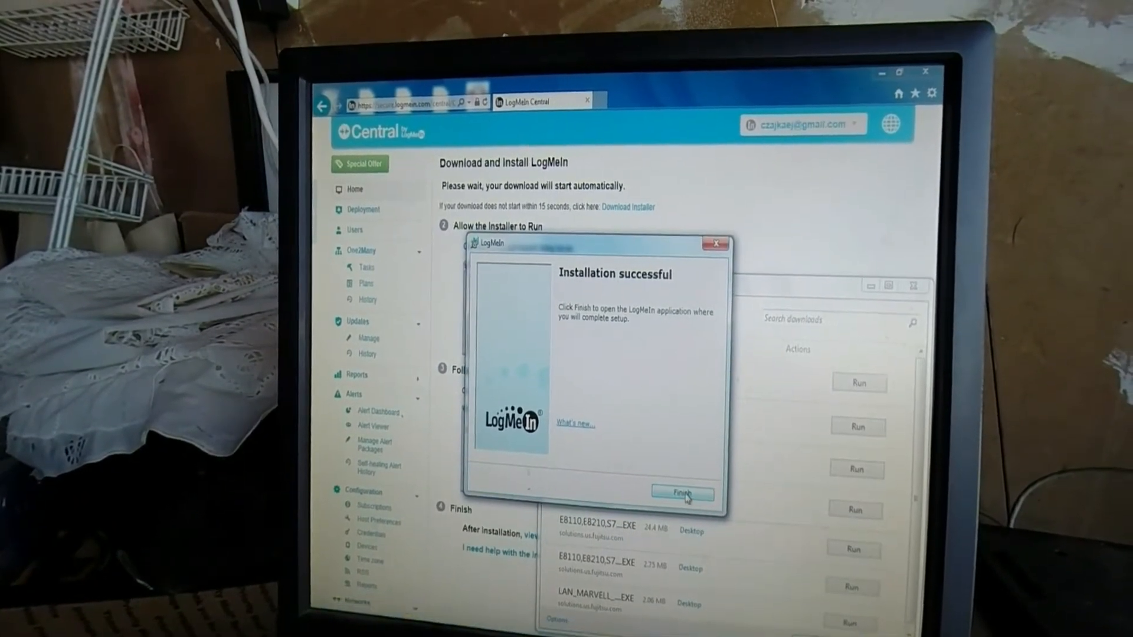
left_click(679, 493)
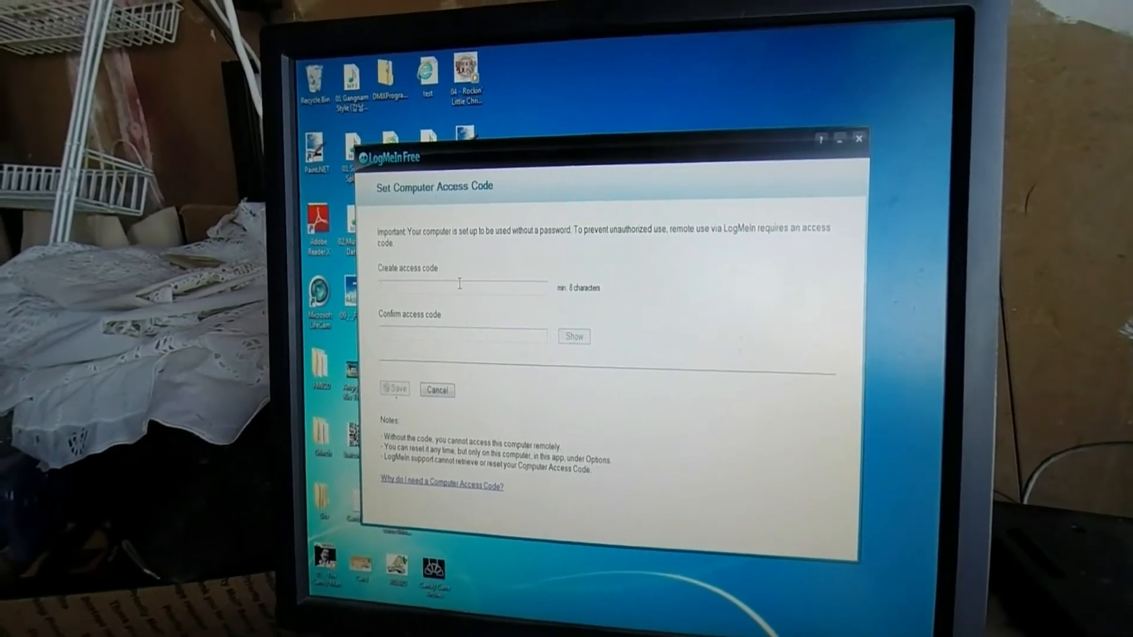
Step: Save the new computer access code, allow the UAC prompt, and hide the welcome screen
type("••")
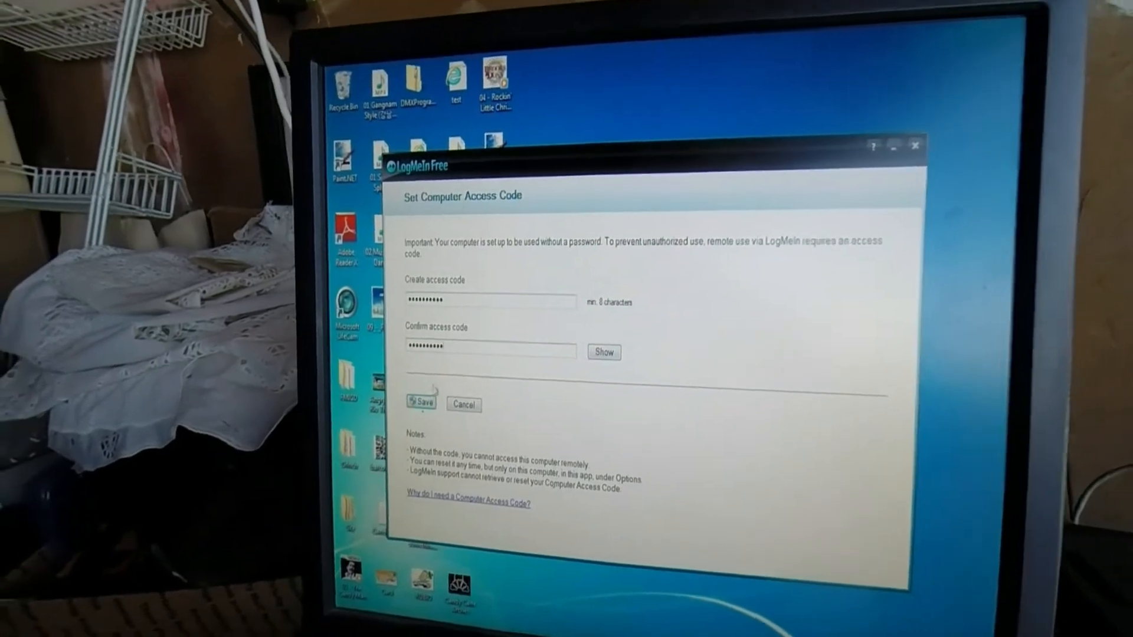
left_click(420, 402)
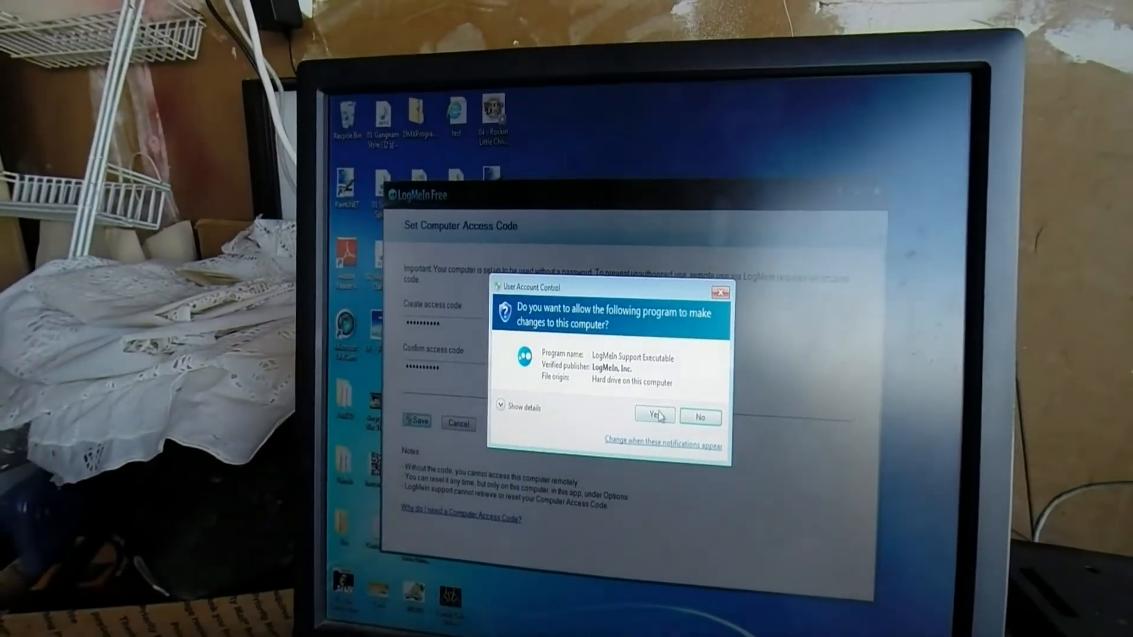
left_click(653, 417)
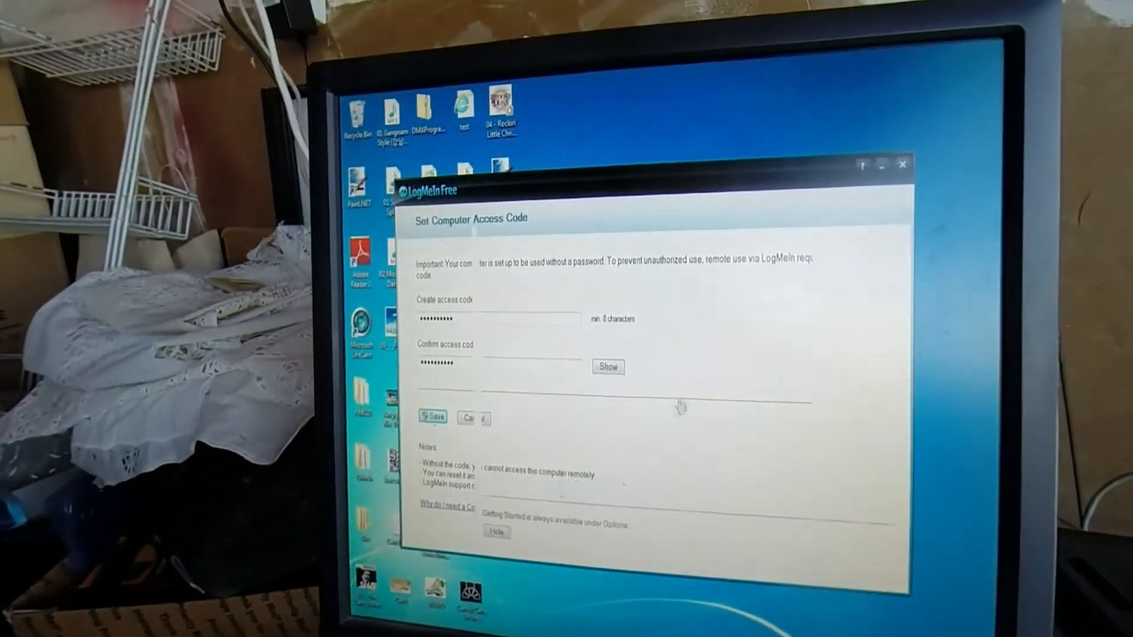
left_click(432, 417)
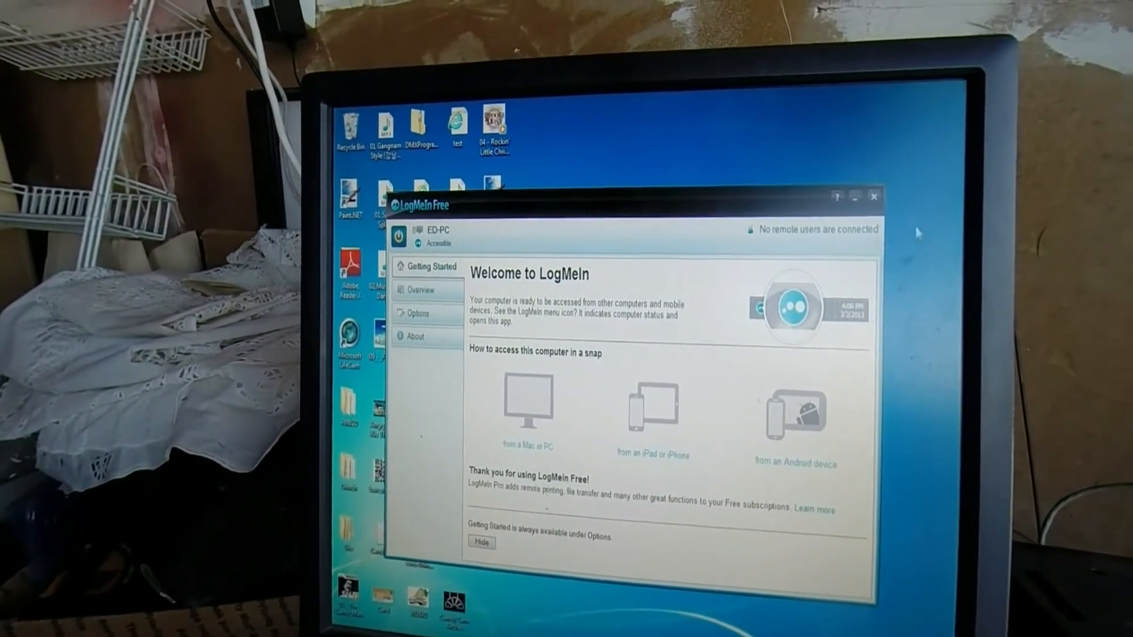
left_click(875, 197)
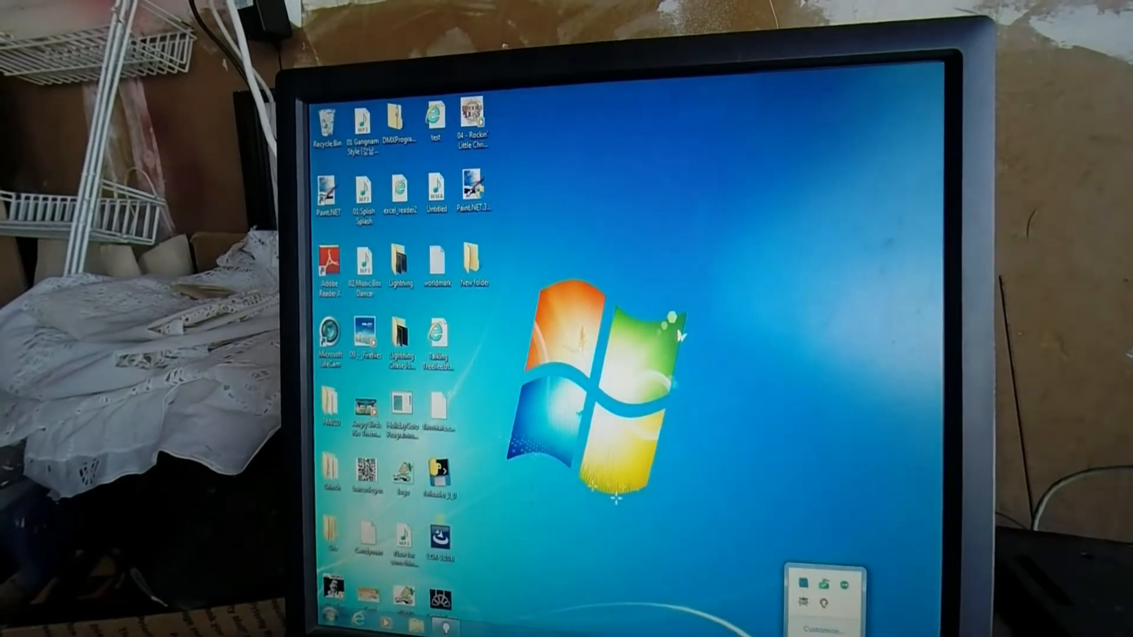